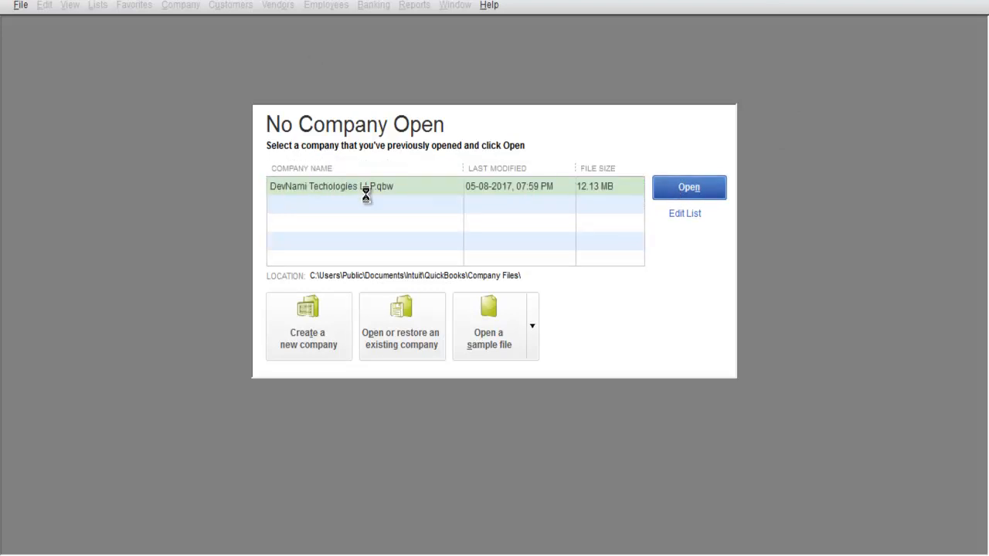
Open the DevNami Technologies company file from the No Company Open window.
left_click(688, 187)
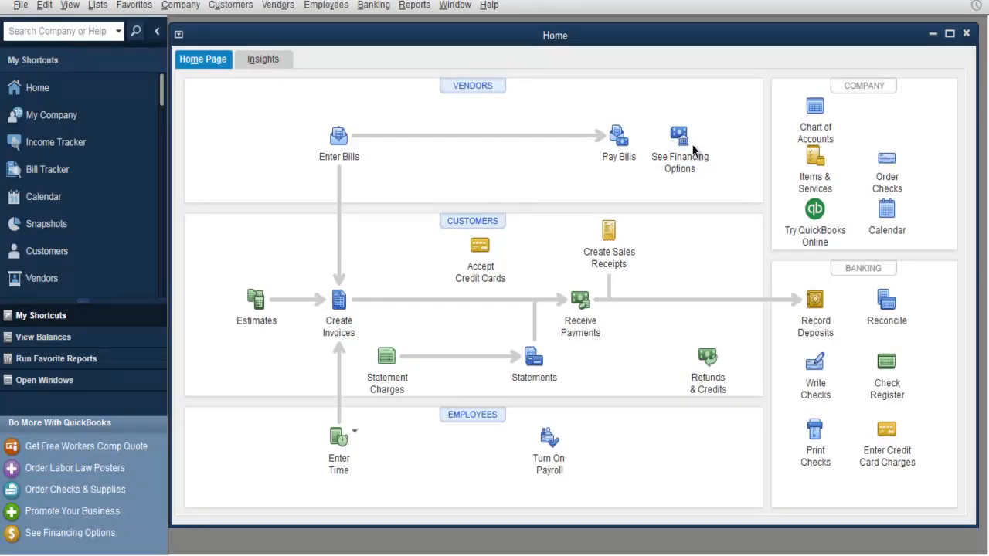
mouse_move(815, 108)
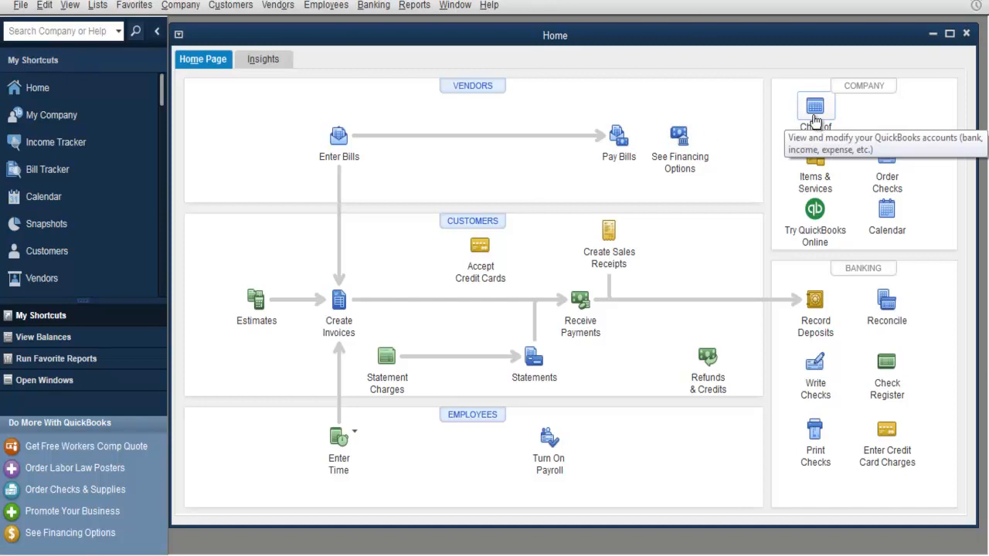
Open the Chart of Accounts from the Home page and maximize its window.
left_click(815, 106)
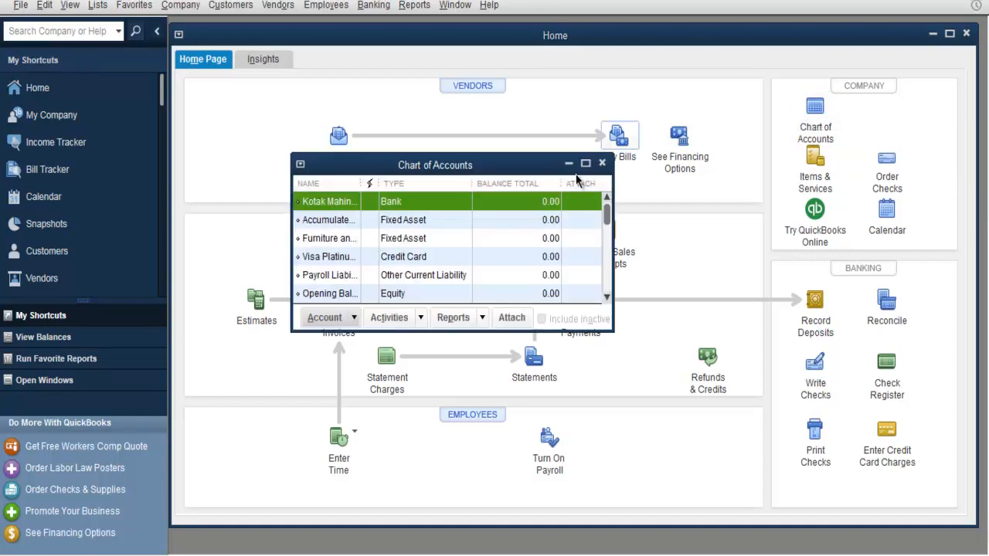
left_click(586, 164)
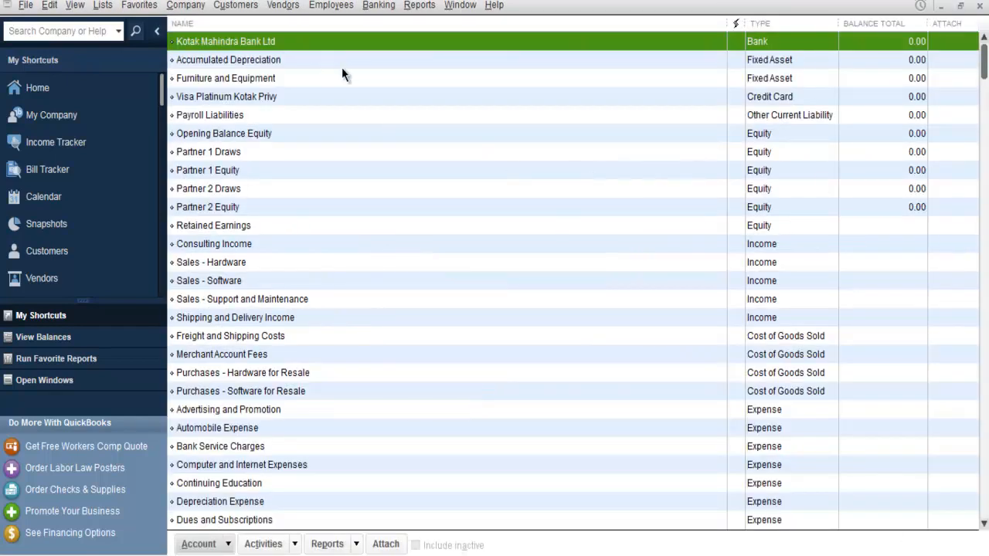
mouse_move(410, 394)
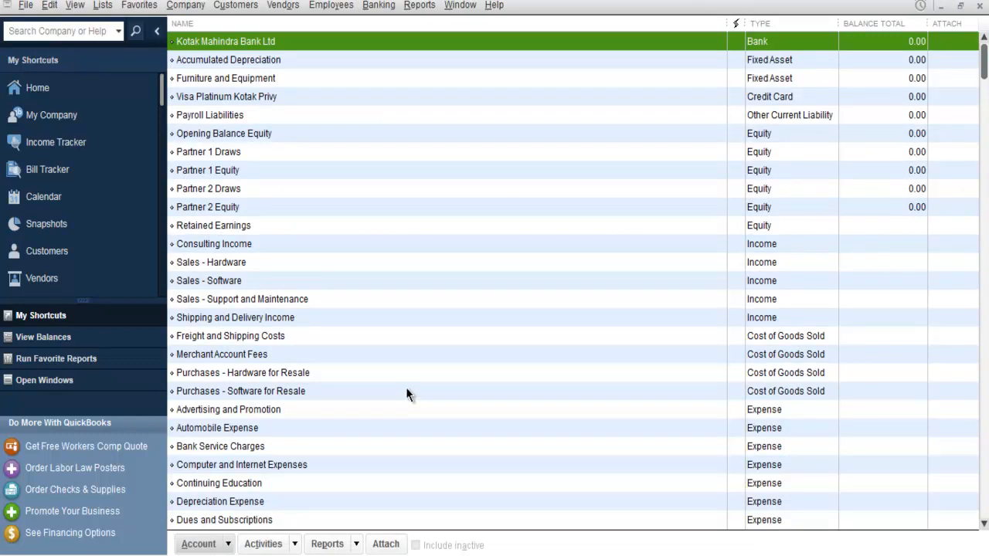
mouse_move(179, 62)
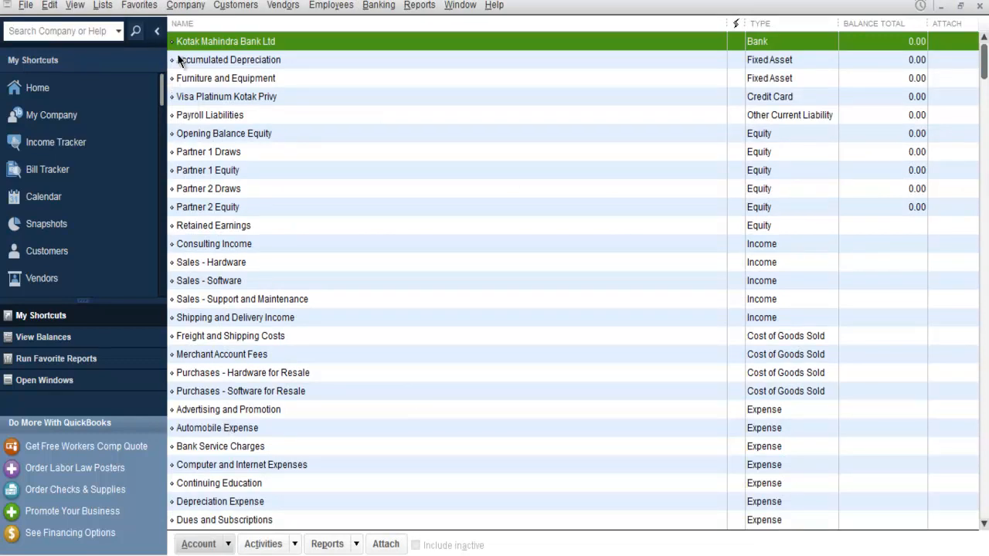
mouse_move(240, 78)
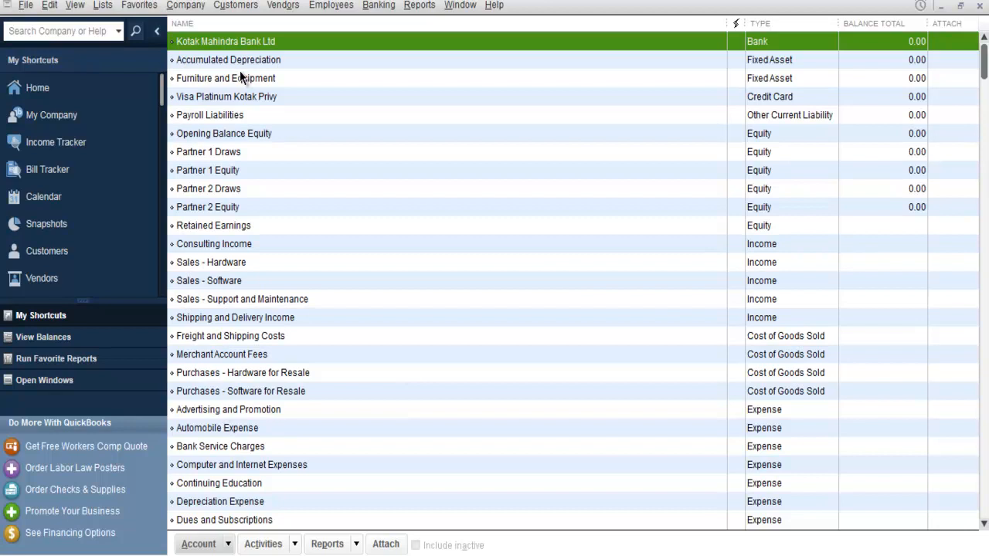
mouse_move(169, 52)
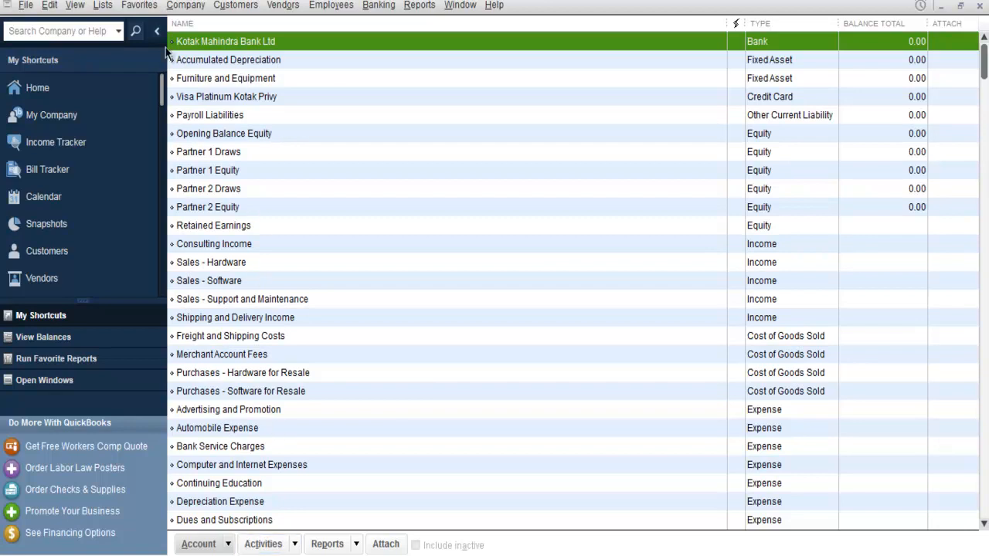
mouse_move(279, 293)
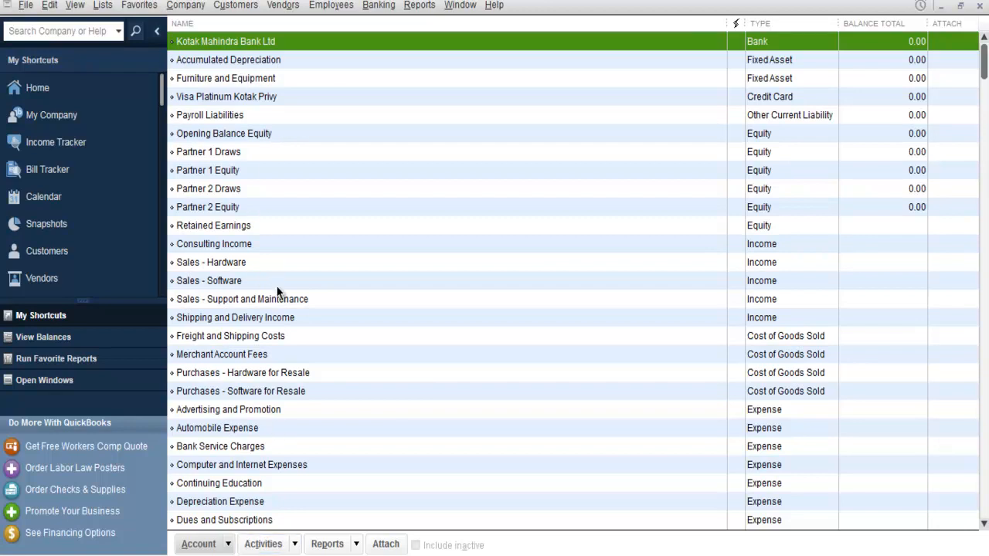
mouse_move(218, 82)
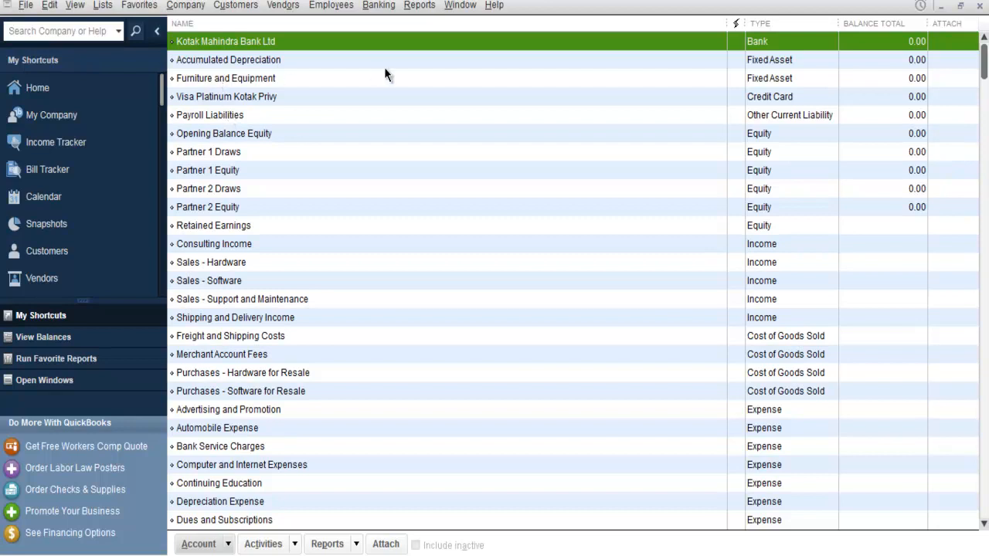
mouse_move(379, 74)
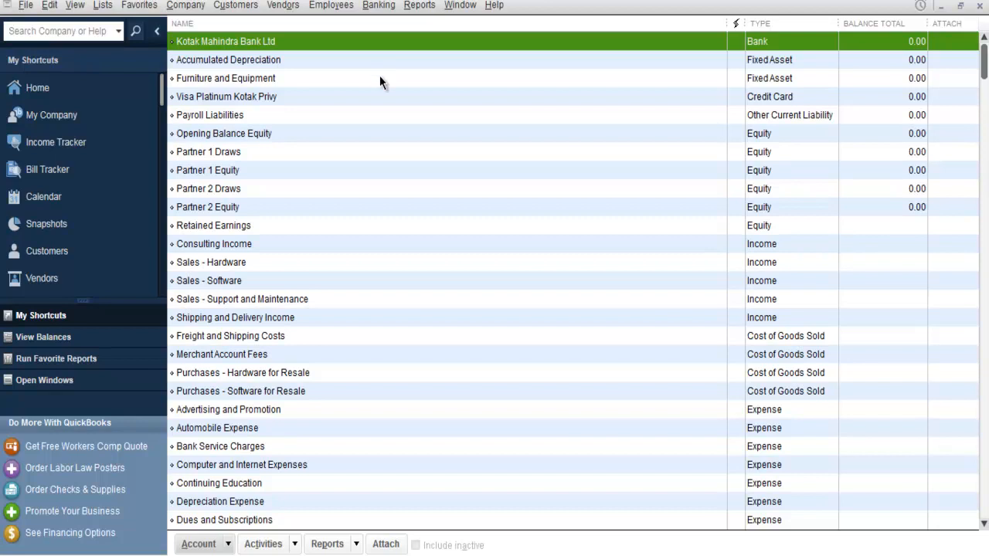
mouse_move(283, 64)
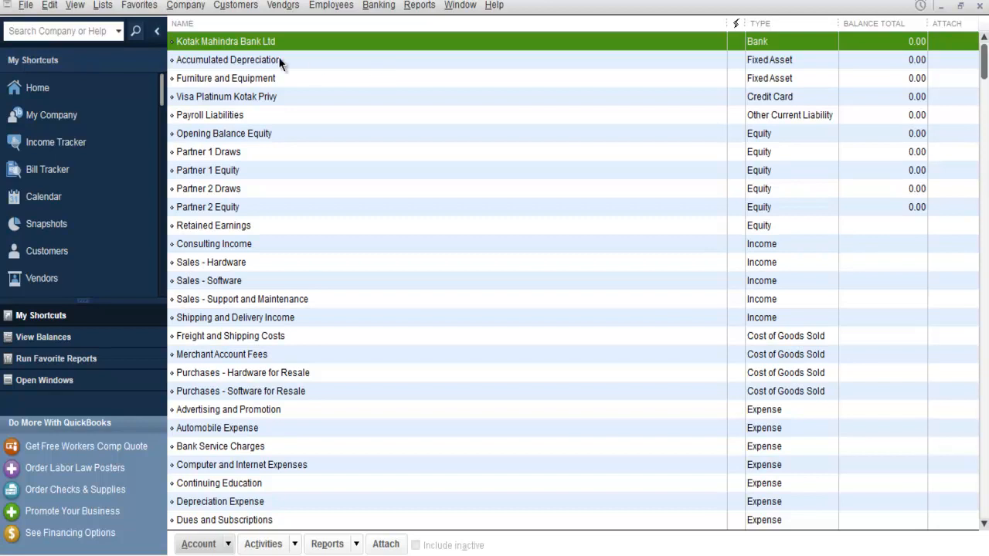
mouse_move(285, 64)
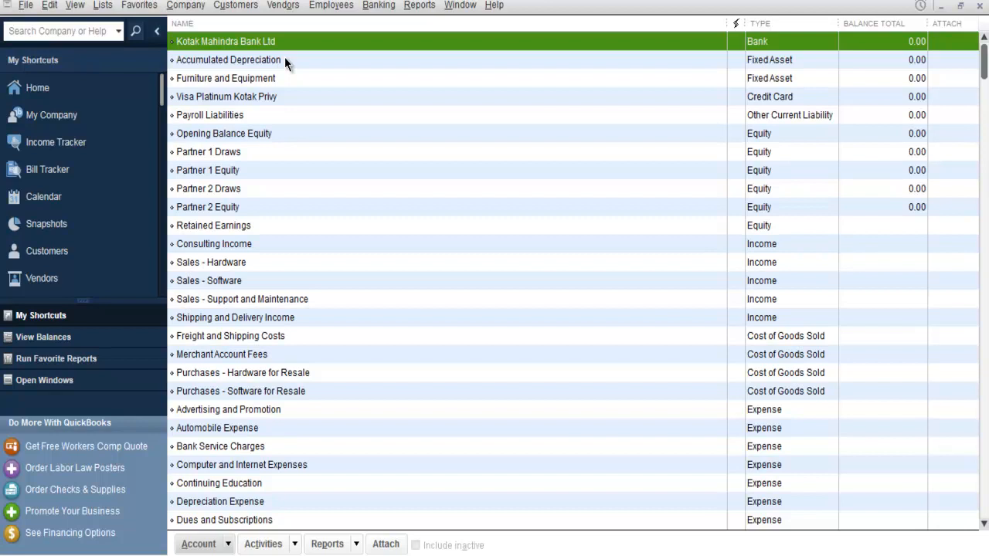
mouse_move(49, 5)
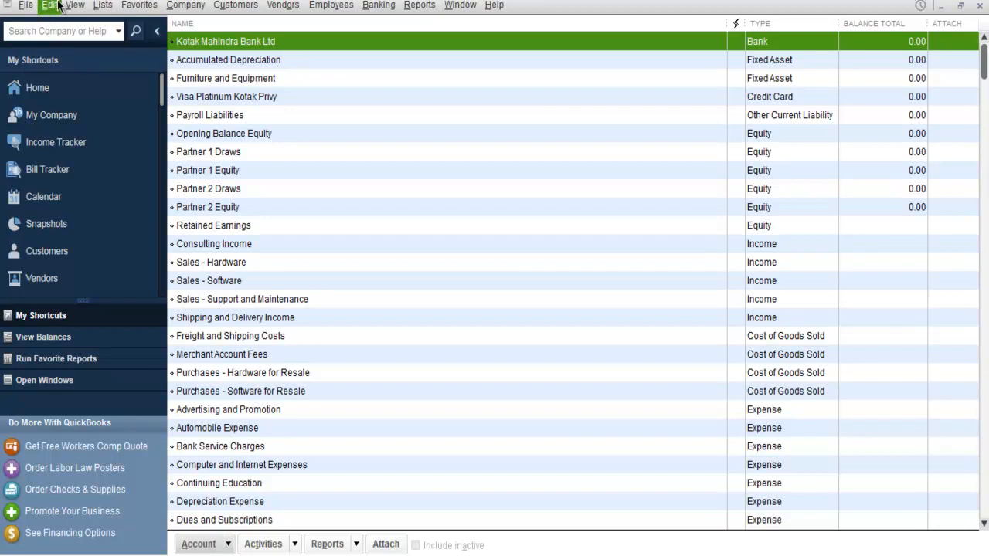
Check 'Use account numbers' under Preferences > Accounting > Company Preferences.
left_click(49, 5)
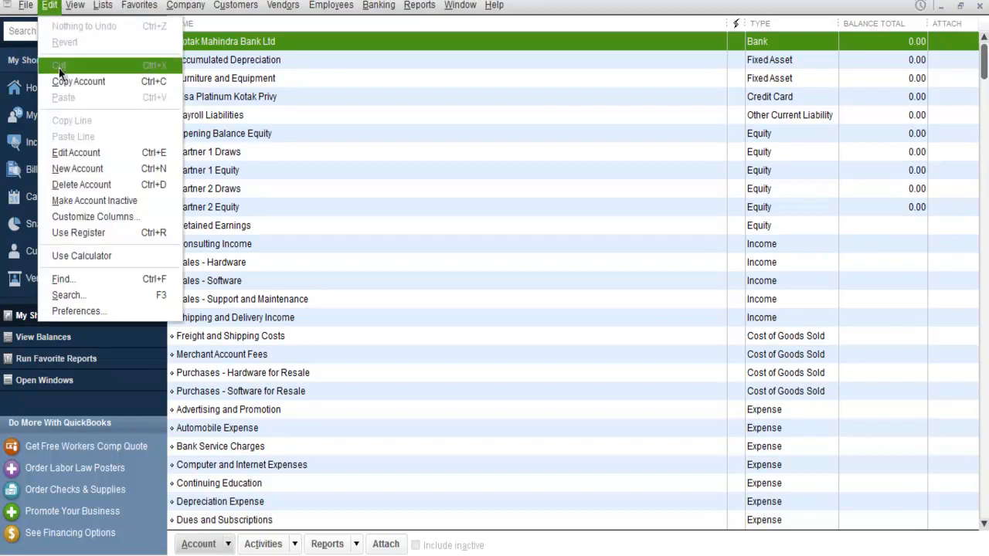
left_click(79, 310)
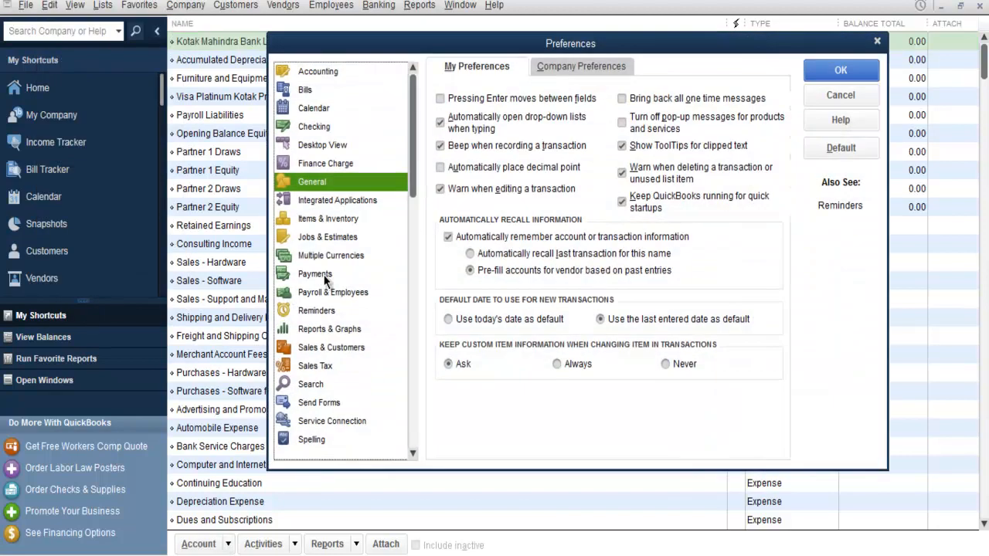
mouse_move(595, 77)
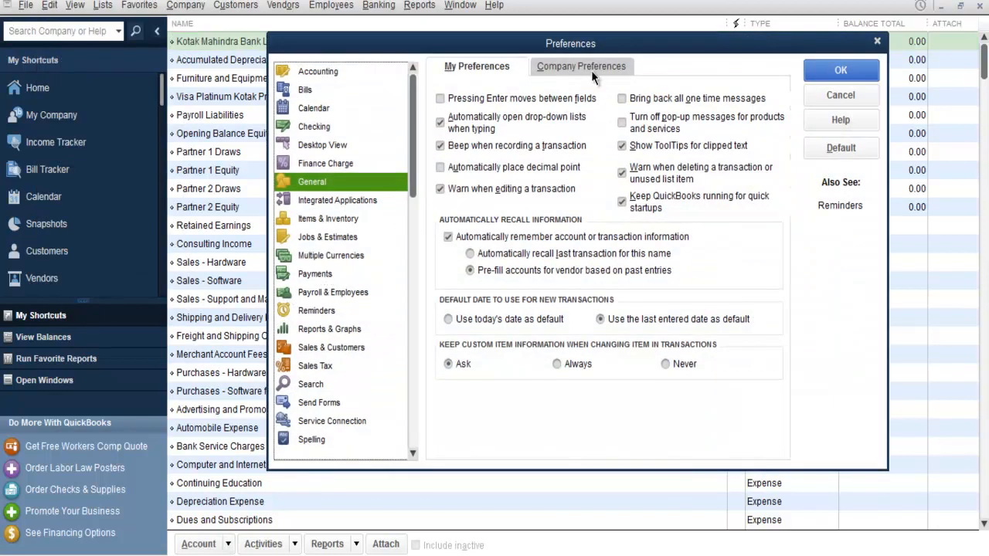
left_click(317, 71)
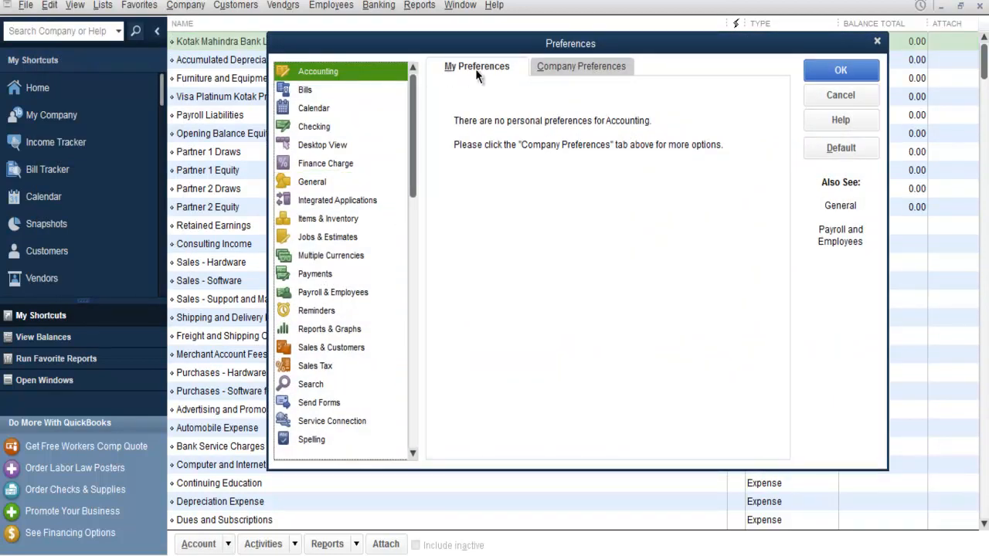
left_click(581, 65)
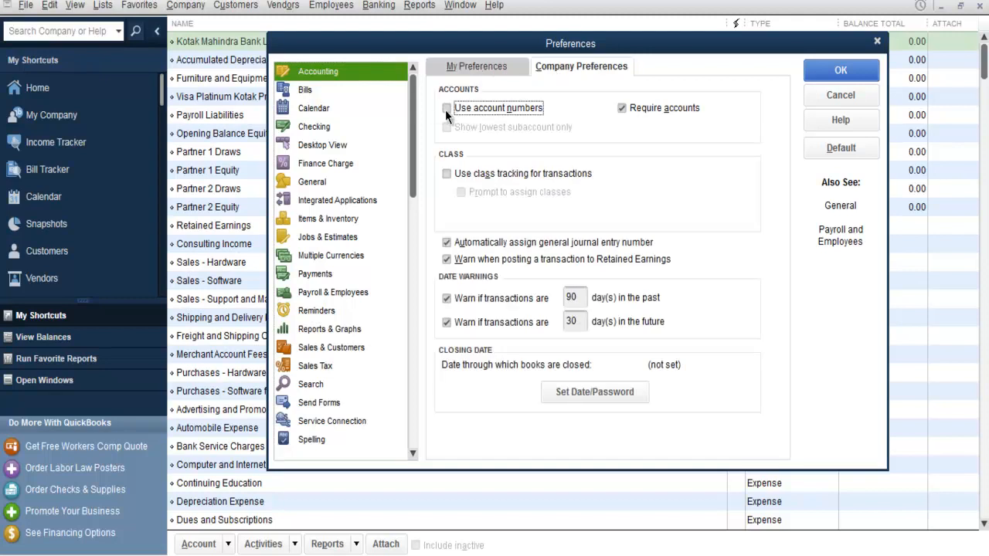
left_click(446, 108)
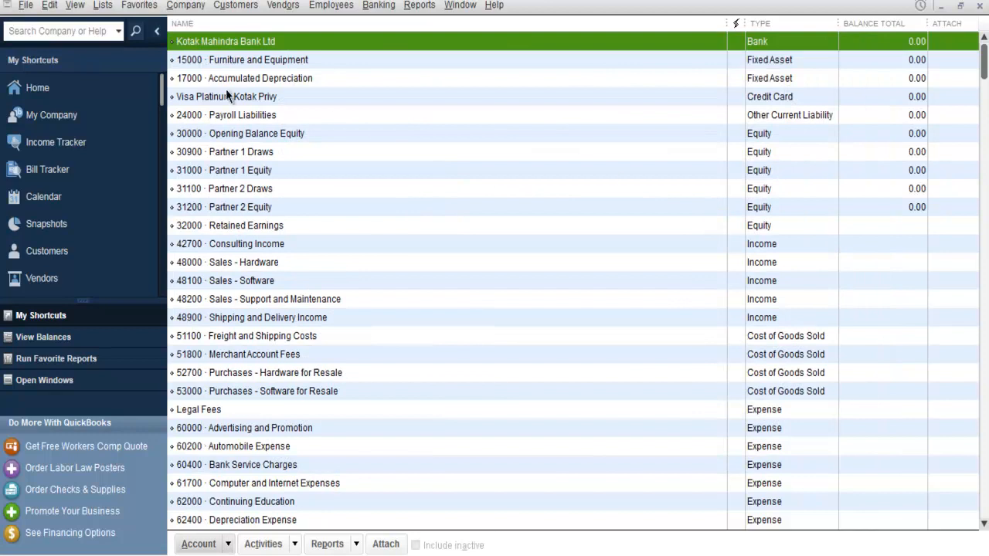
mouse_move(203, 271)
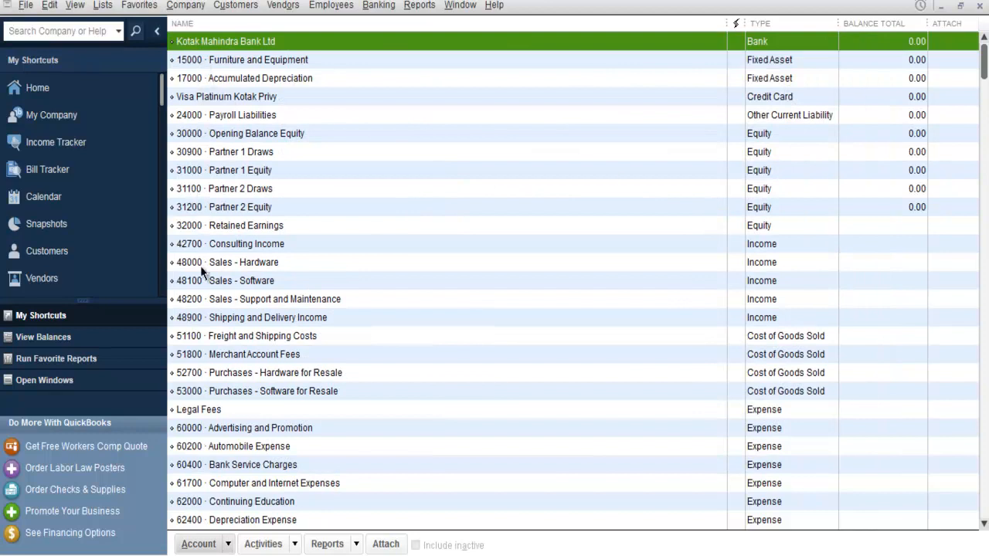
Scroll the numbered Chart of Accounts to find unnumbered accounts like Legal Fees.
scroll("down", 3)
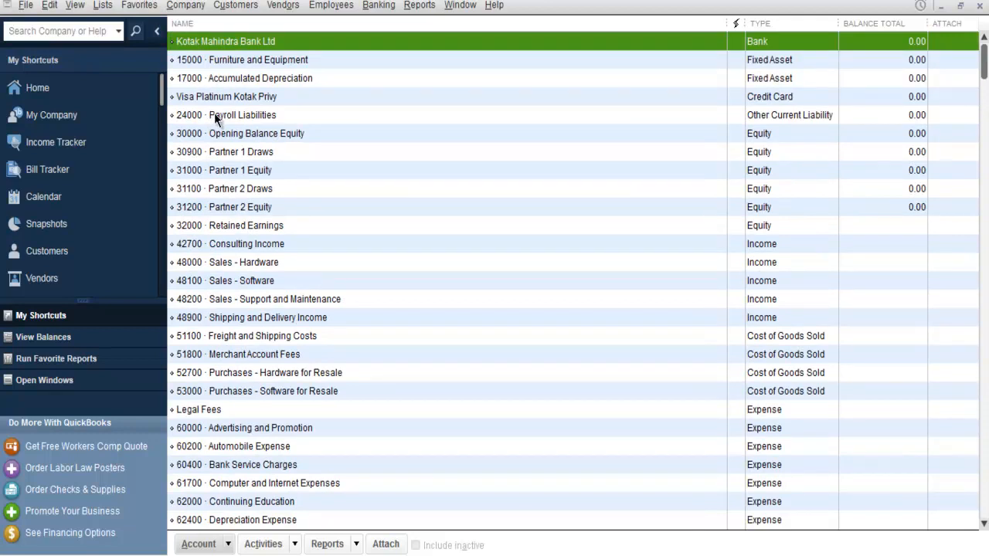
mouse_move(200, 89)
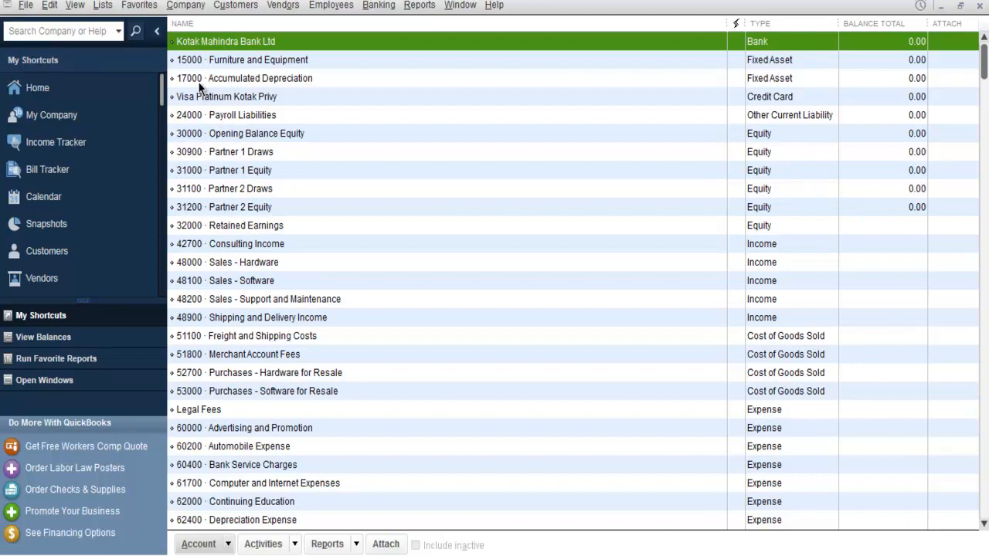
Edit Kotak Mahindra Bank Ltd, keep its type as Bank, and select its blank Number field.
right_click(224, 41)
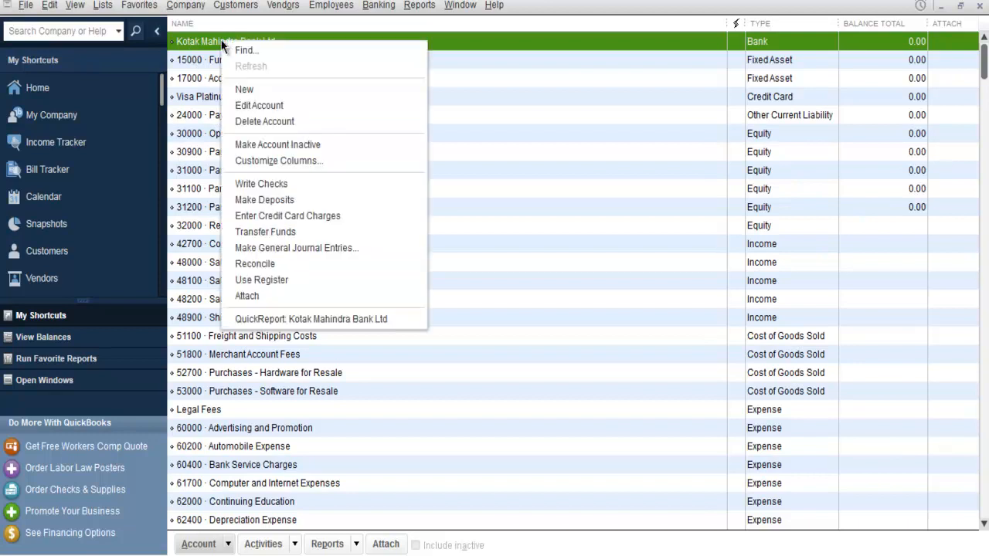
mouse_move(259, 105)
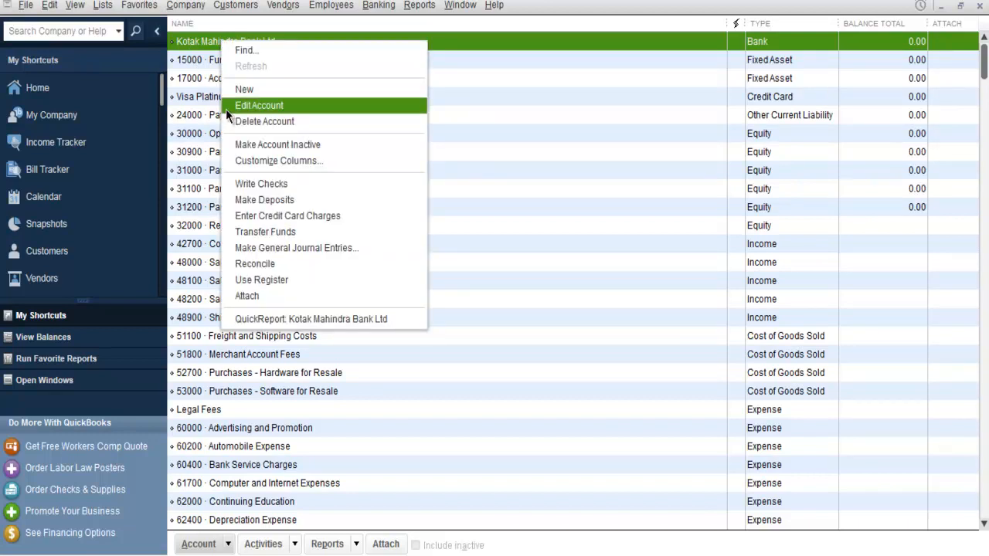
left_click(259, 106)
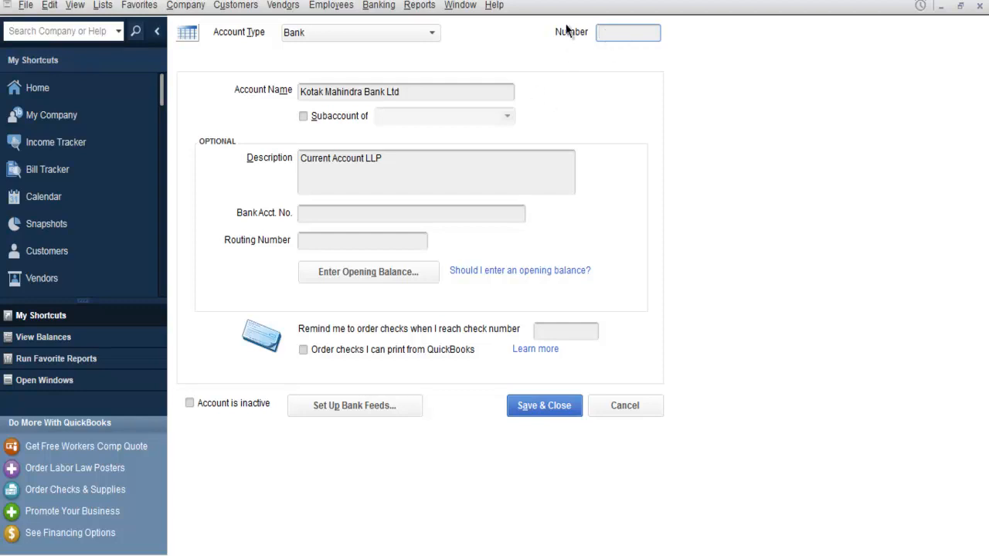
mouse_move(288, 224)
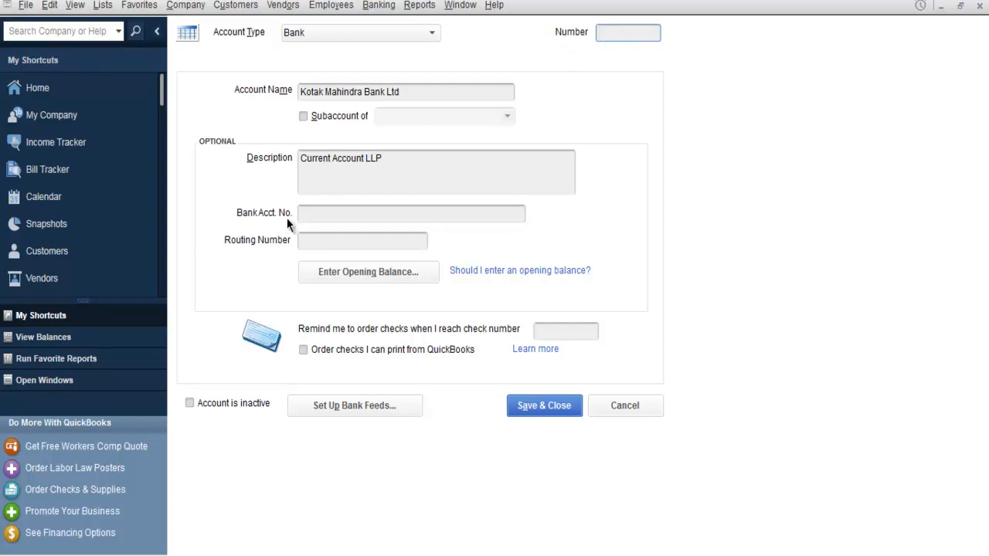
left_click(411, 213)
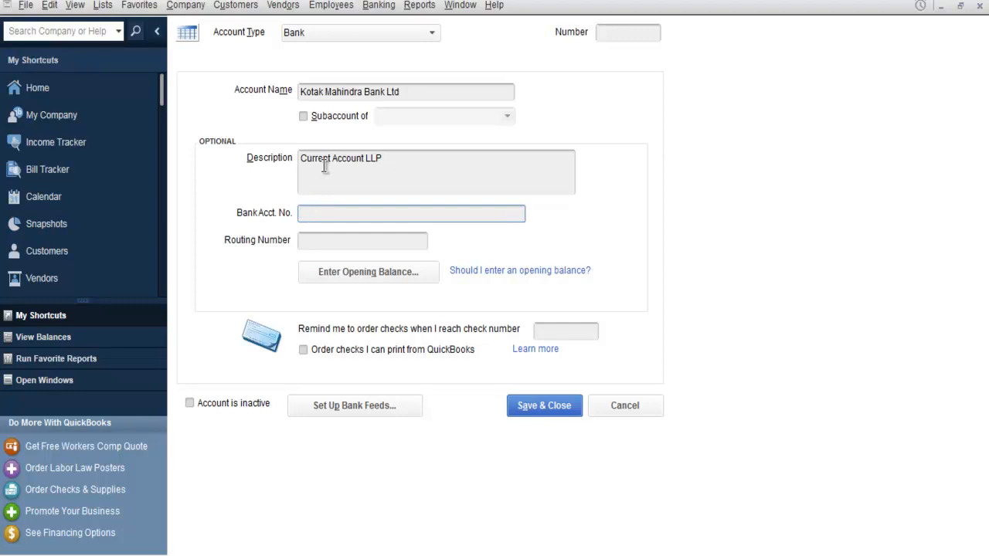
mouse_move(564, 33)
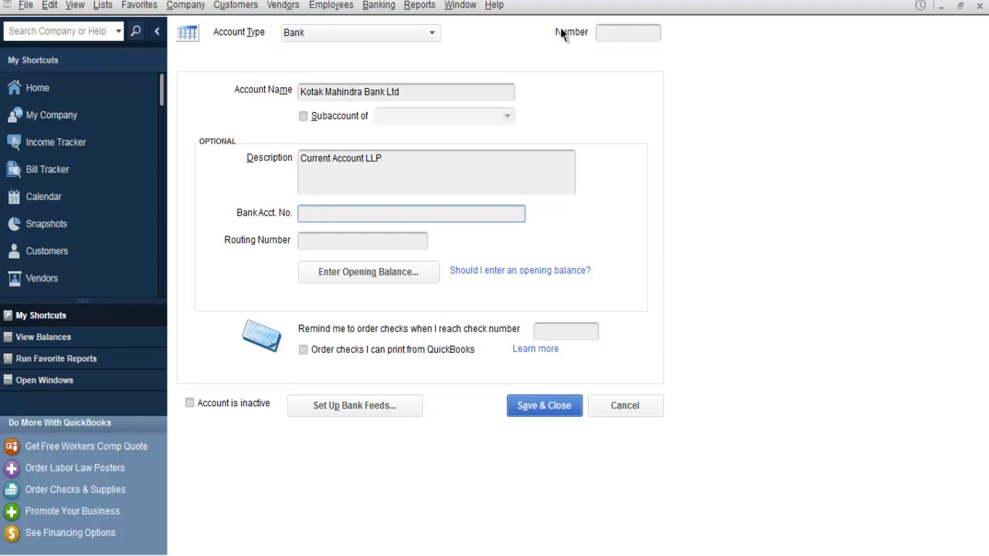
left_click(628, 32)
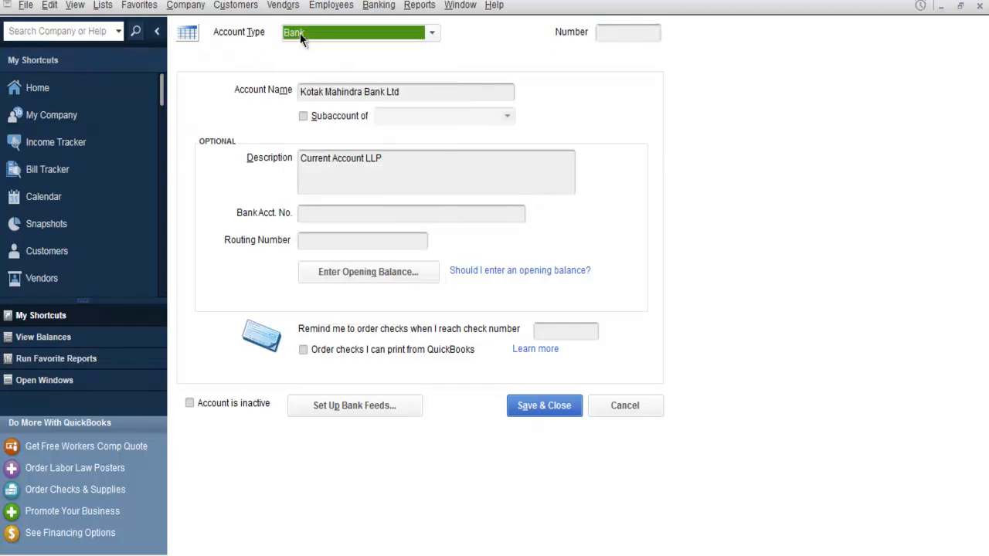
left_click(431, 32)
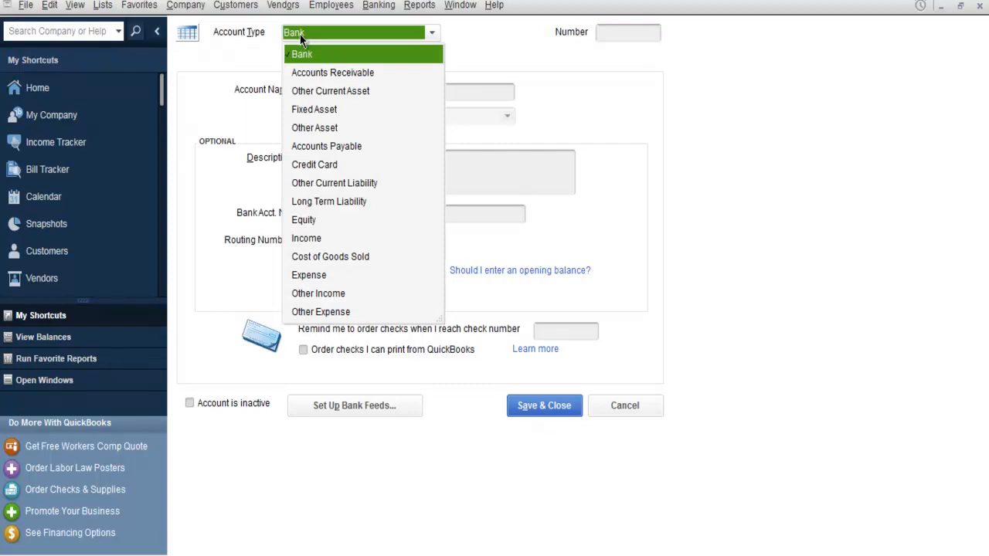
left_click(302, 53)
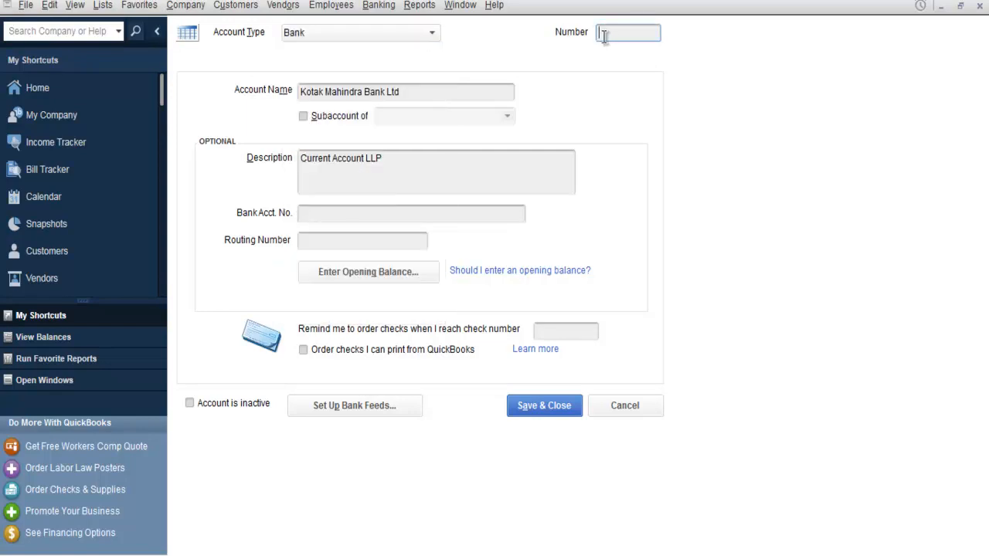
left_click(627, 32)
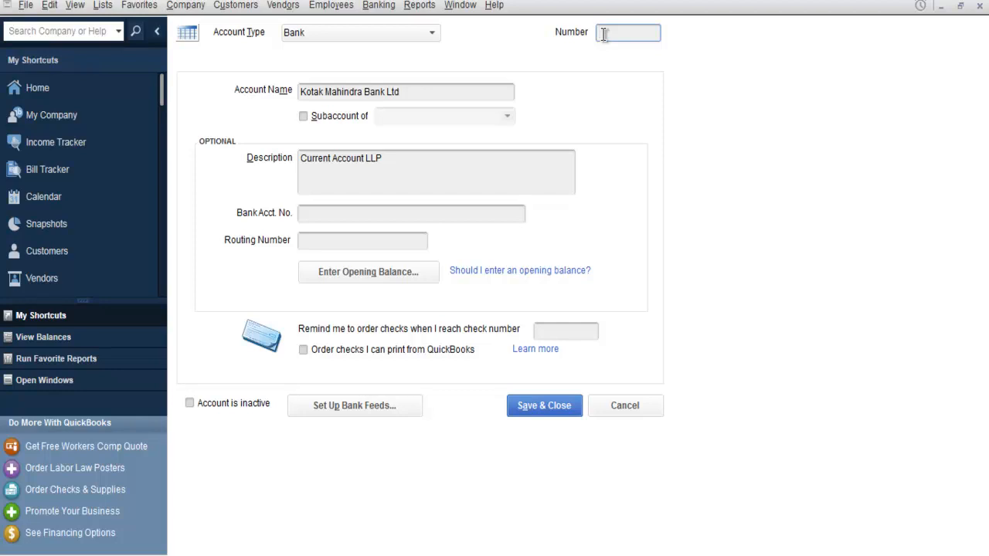
mouse_move(432, 65)
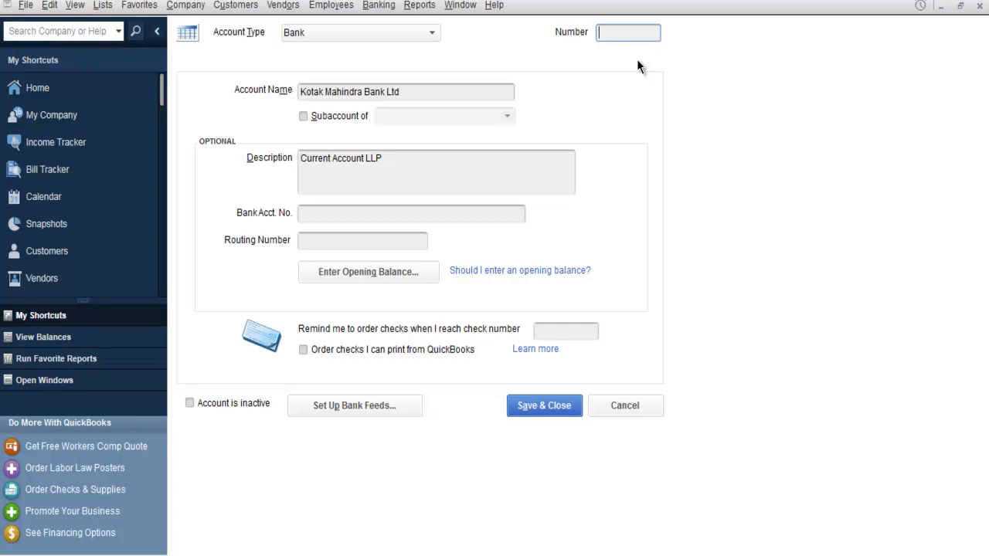
Cancel the bank account edit and start a new Income account at its Number field.
left_click(544, 406)
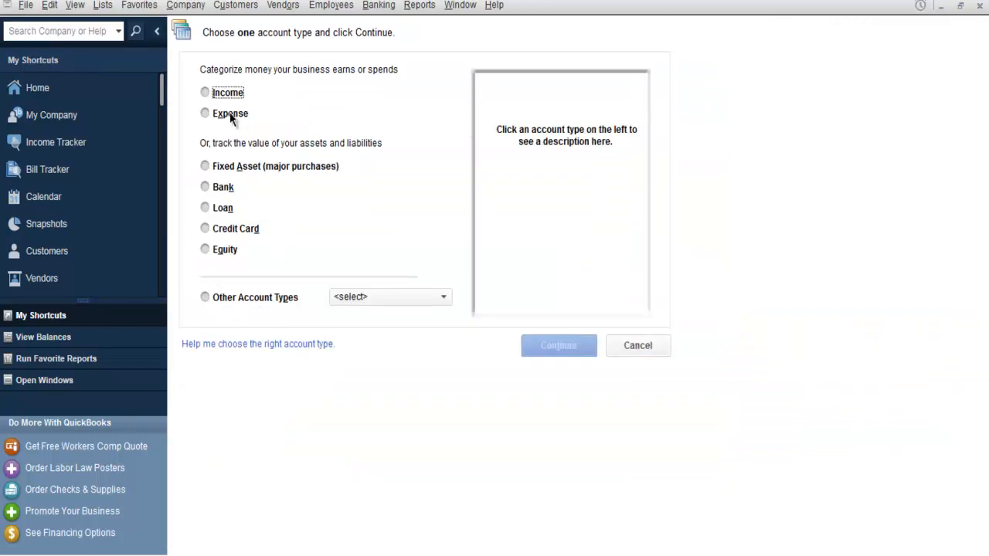
left_click(205, 113)
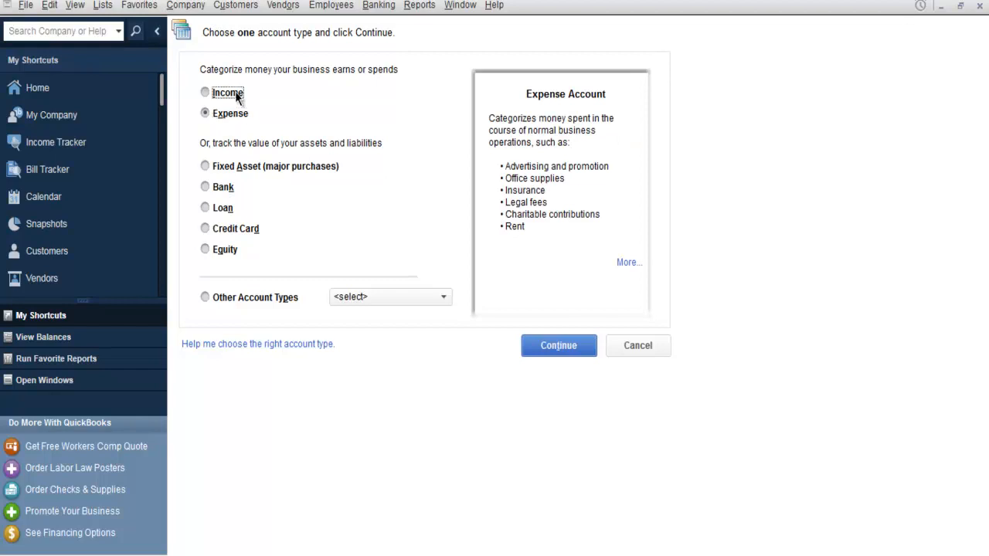
left_click(559, 346)
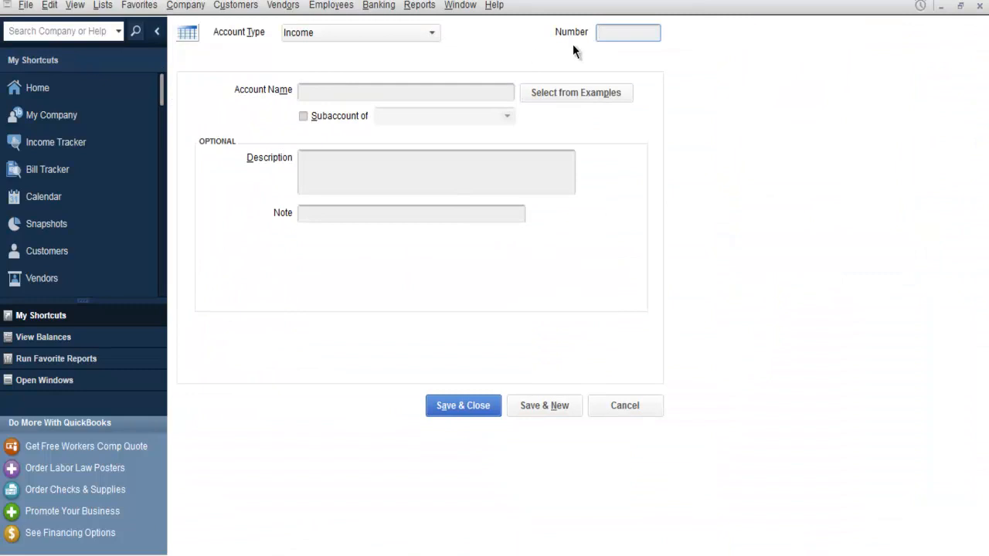
left_click(628, 32)
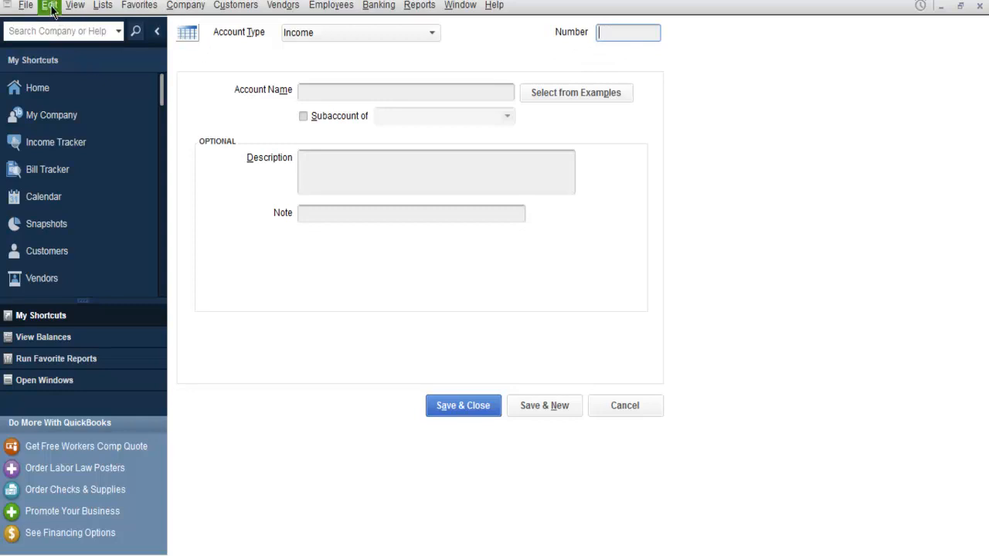
Uncheck 'Use account numbers' in Company Preferences and close the new account form unsaved.
left_click(49, 5)
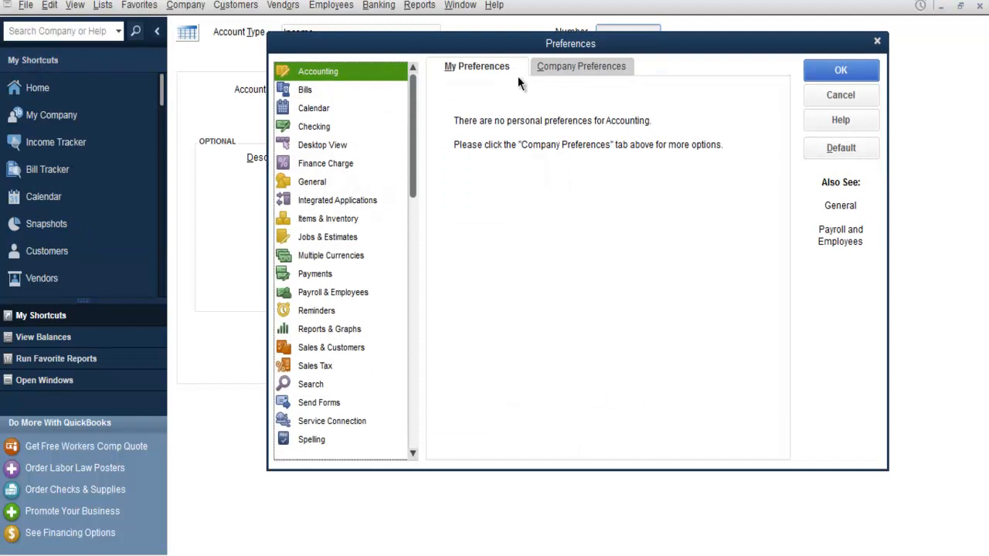
left_click(581, 66)
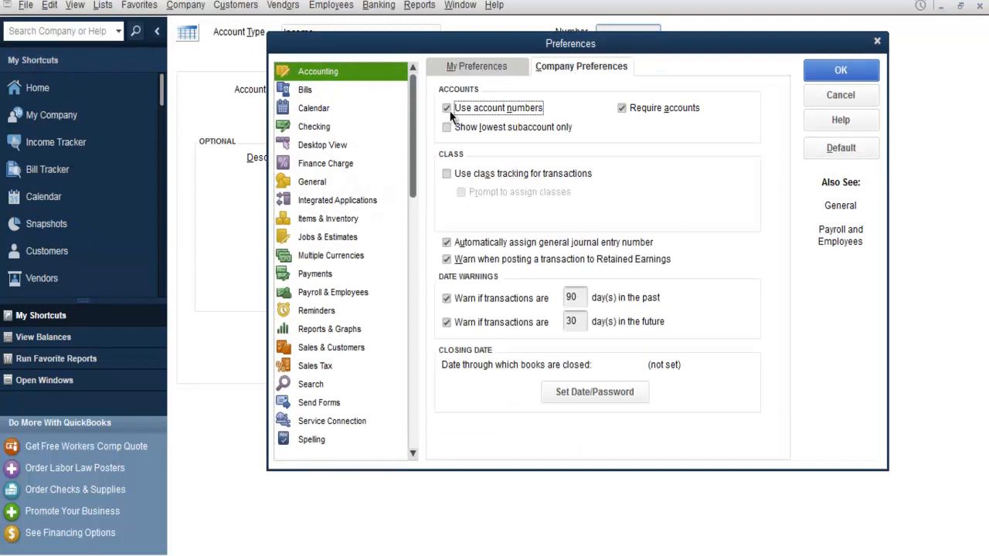
left_click(447, 107)
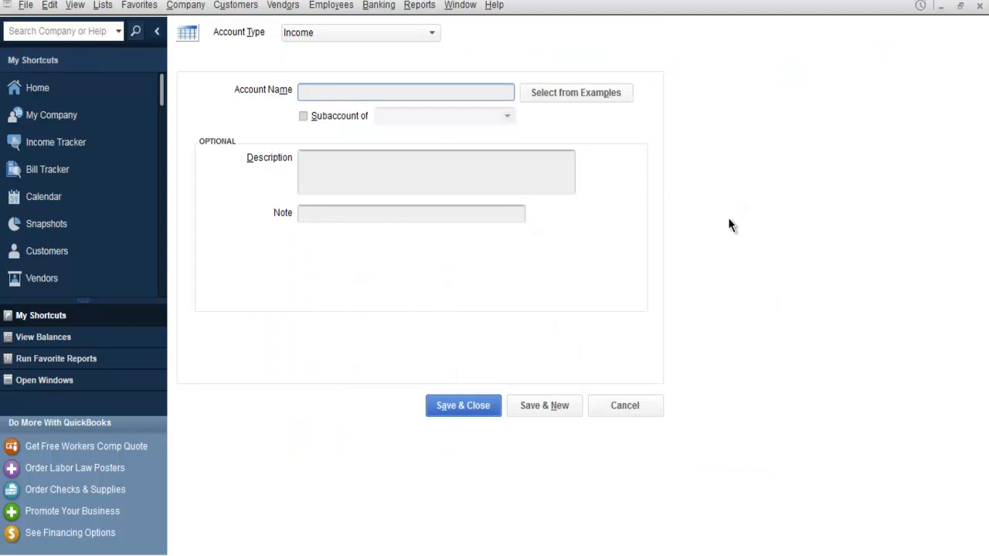
mouse_move(607, 81)
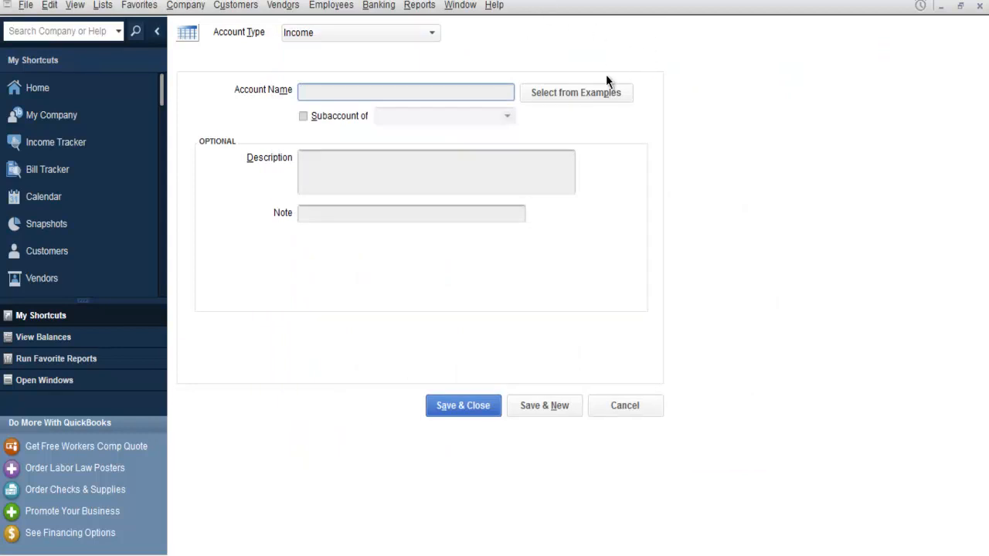
left_click(624, 405)
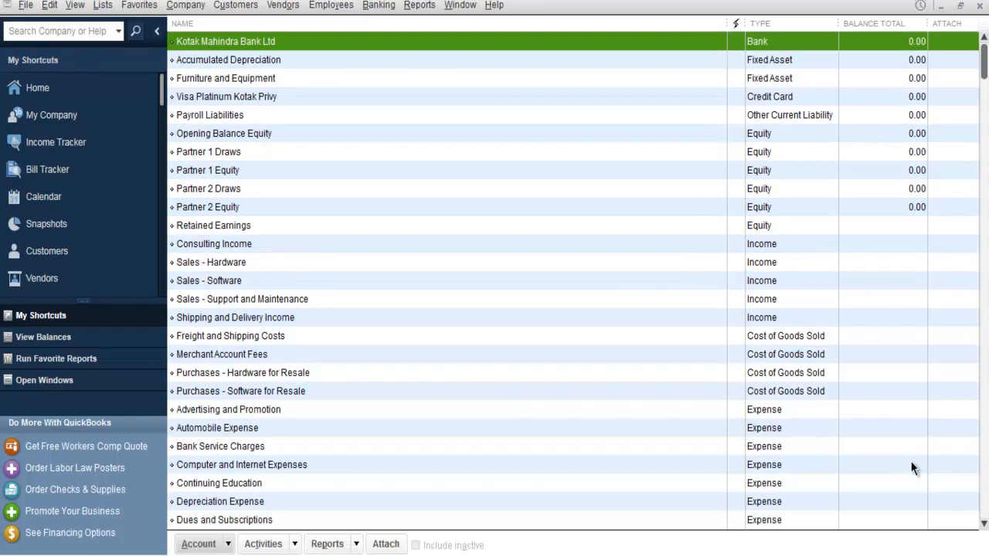
mouse_move(619, 233)
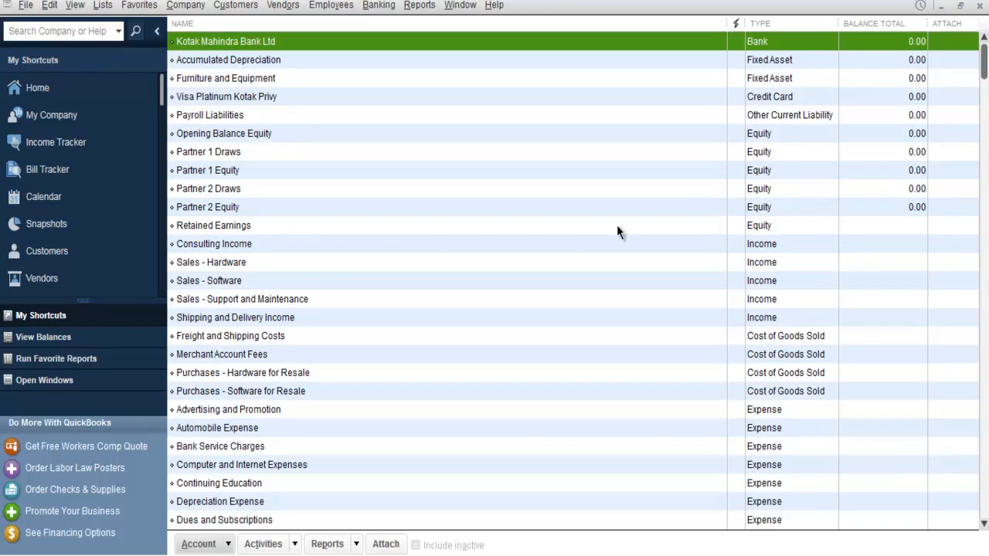
mouse_move(582, 173)
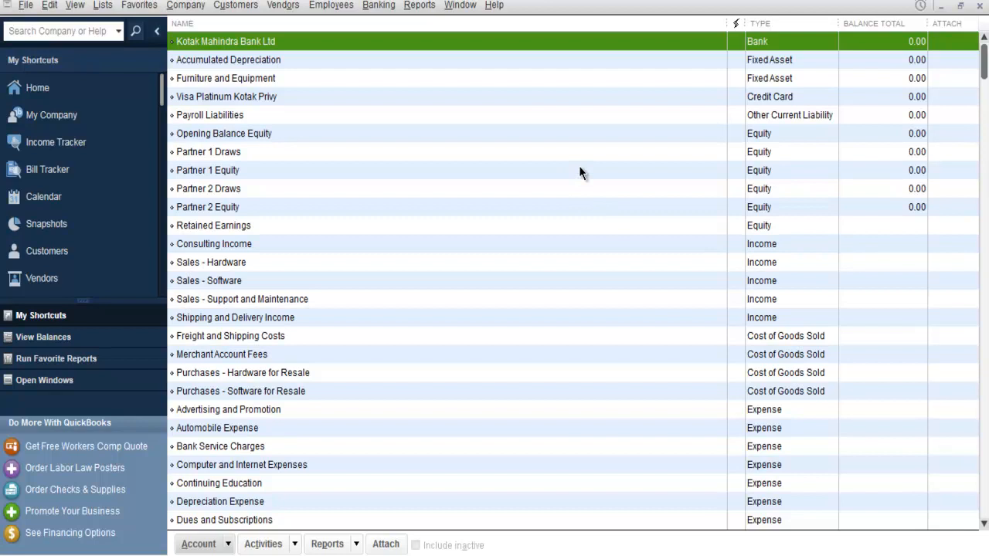